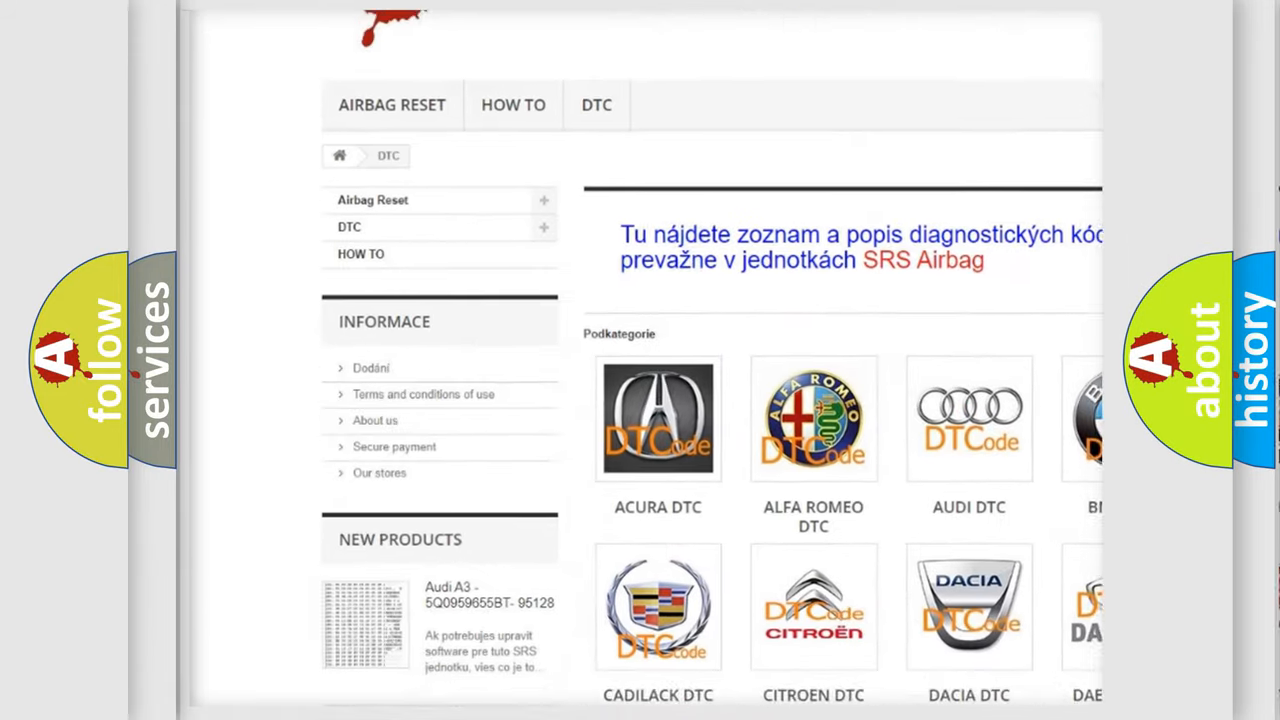
scroll("down", 3)
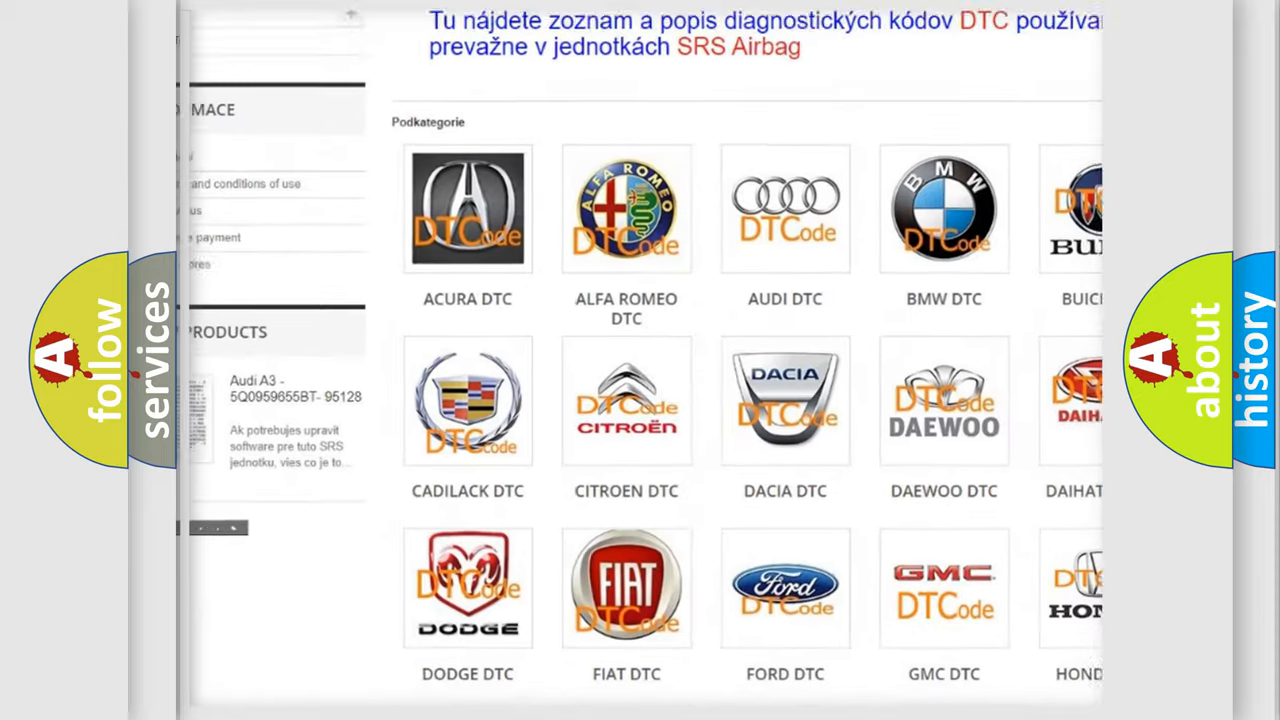
scroll("down", 3)
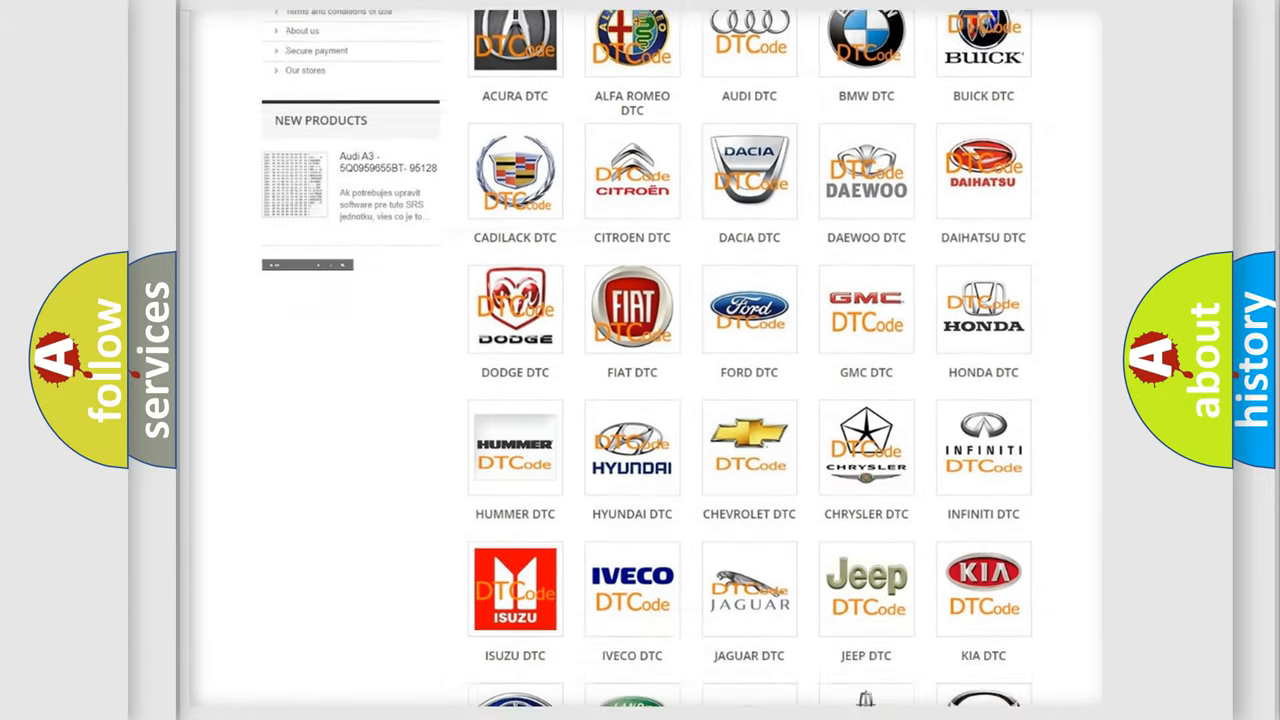
scroll("down", 3)
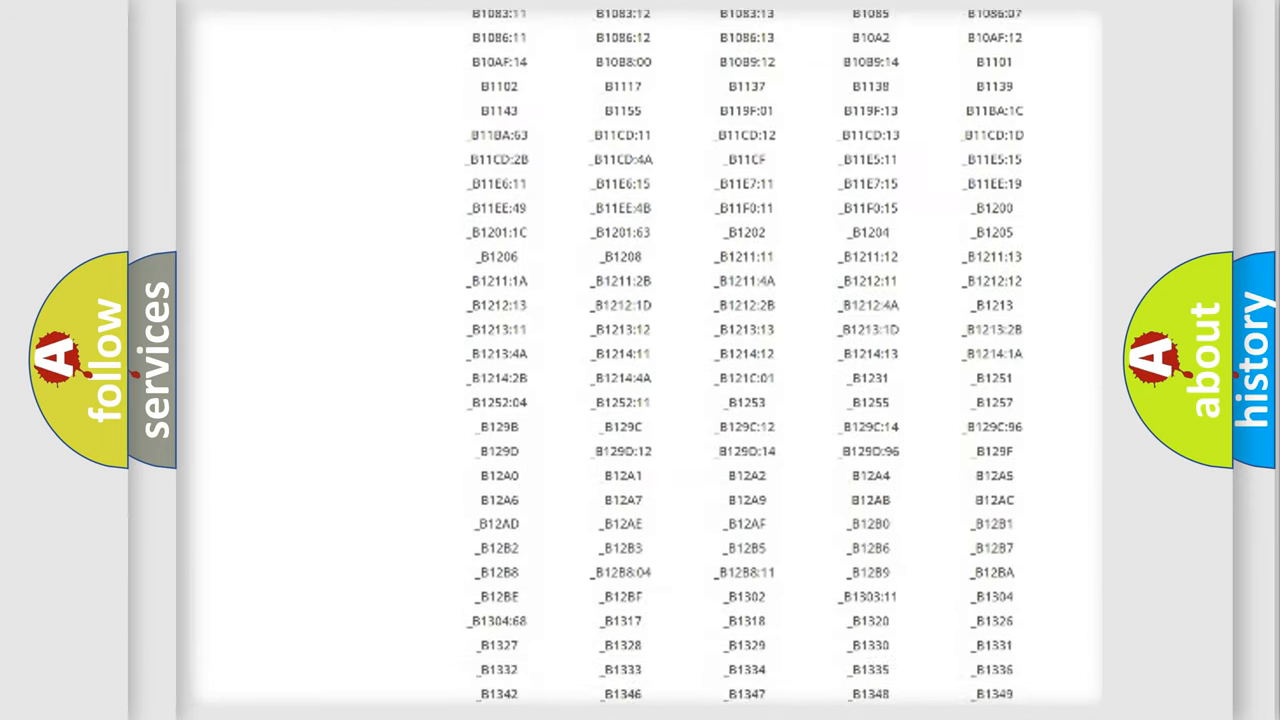
scroll("down", 3)
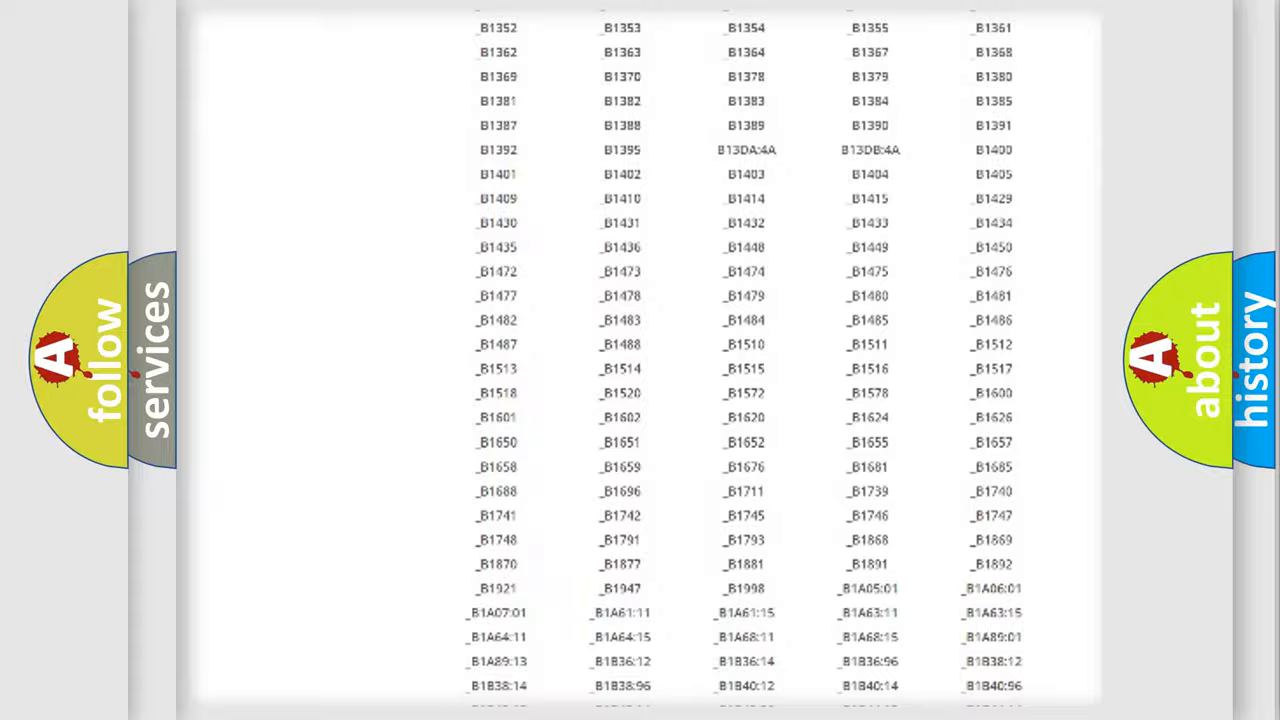